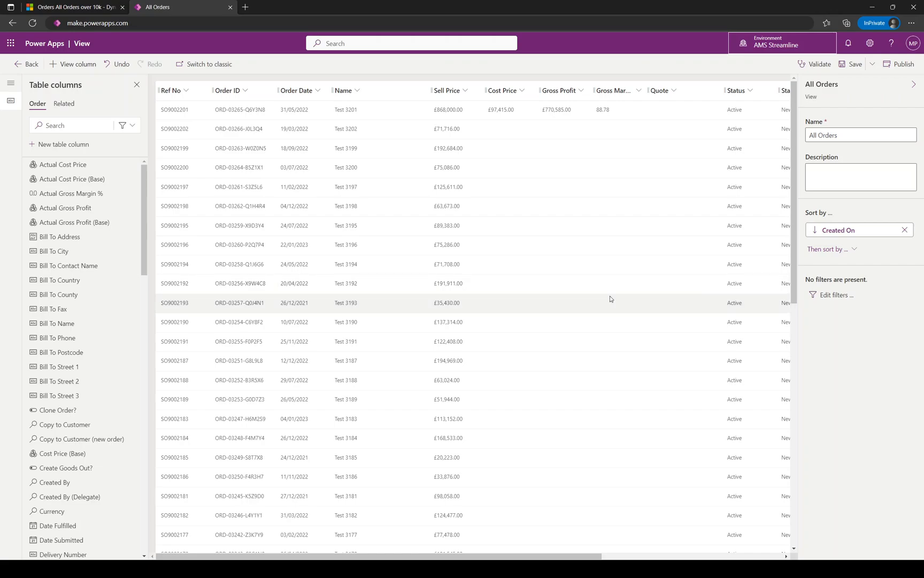
mouse_move(602, 305)
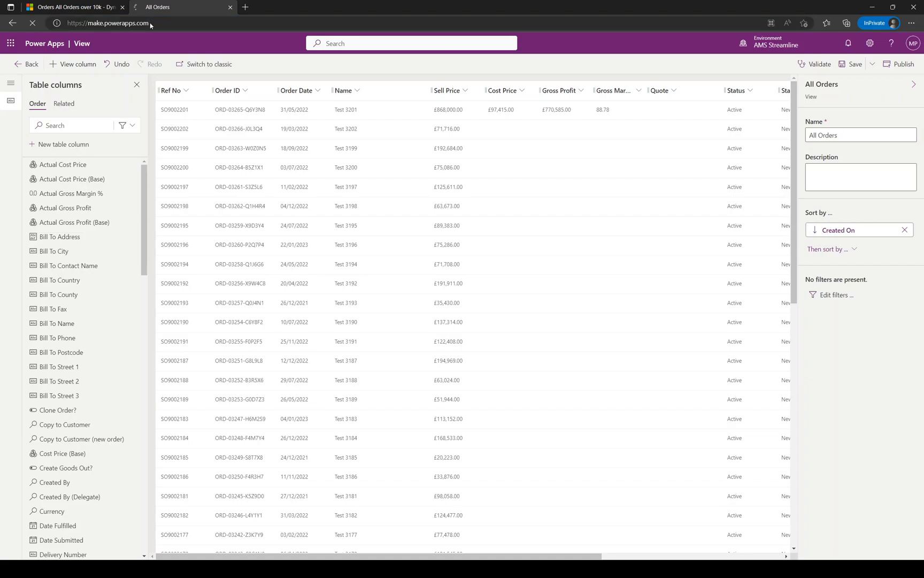
Leave the All Orders view editor for the make.powerapps.com home page.
click(177, 6)
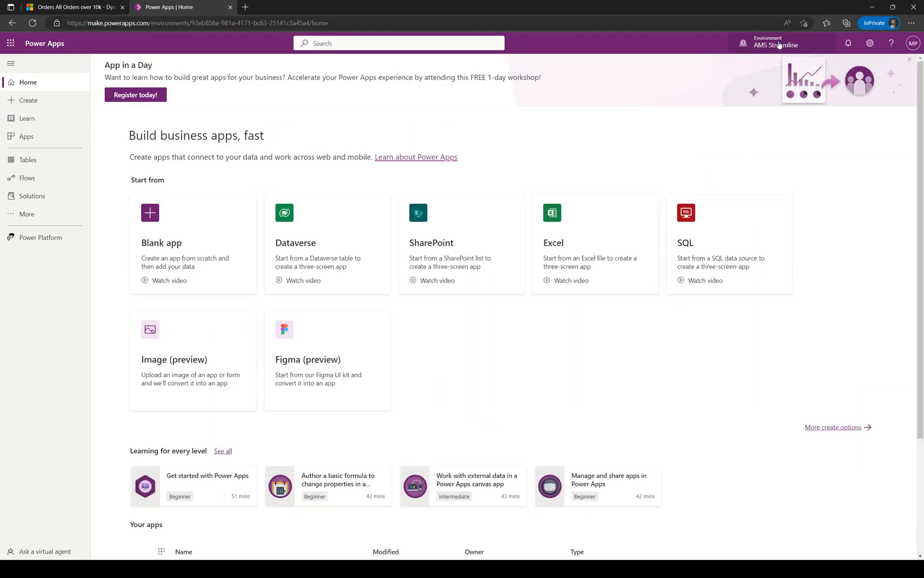
click(772, 45)
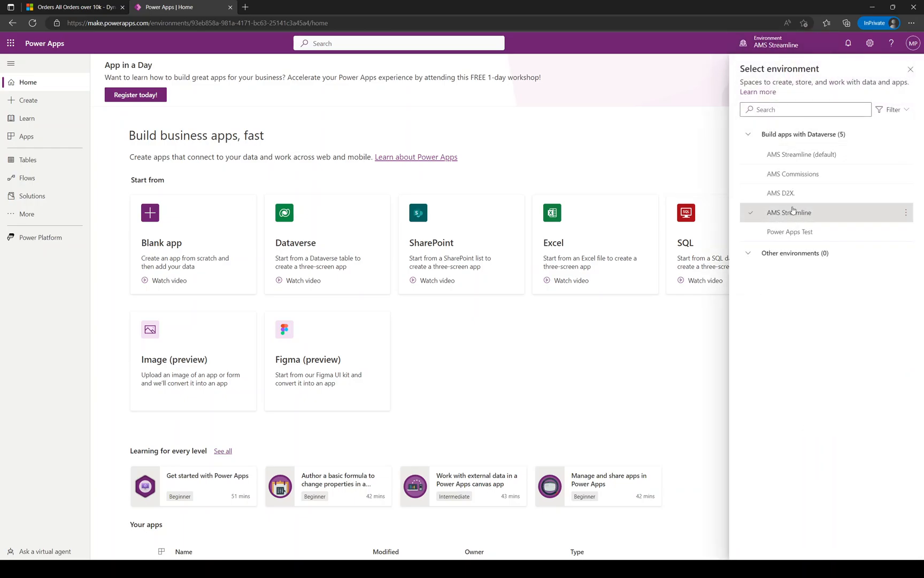
mouse_move(801, 154)
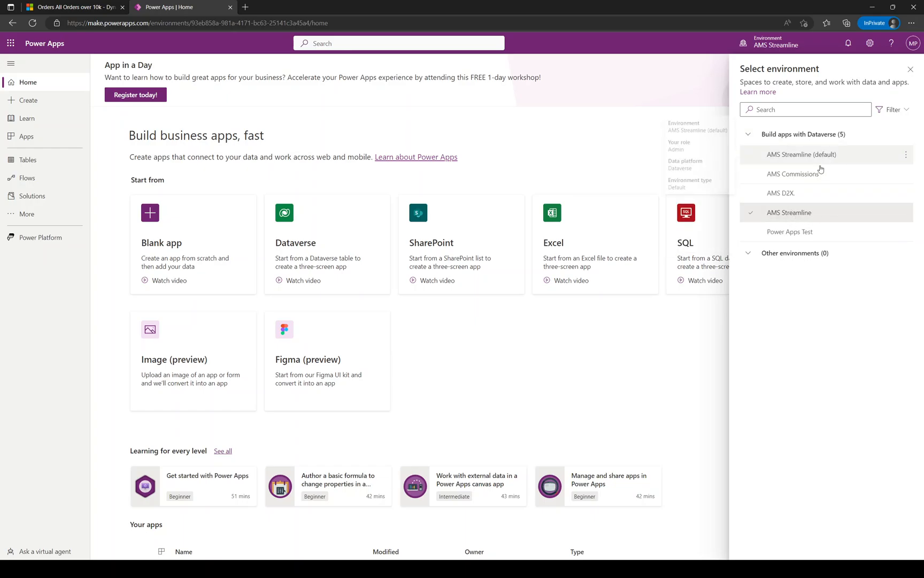
mouse_move(790, 213)
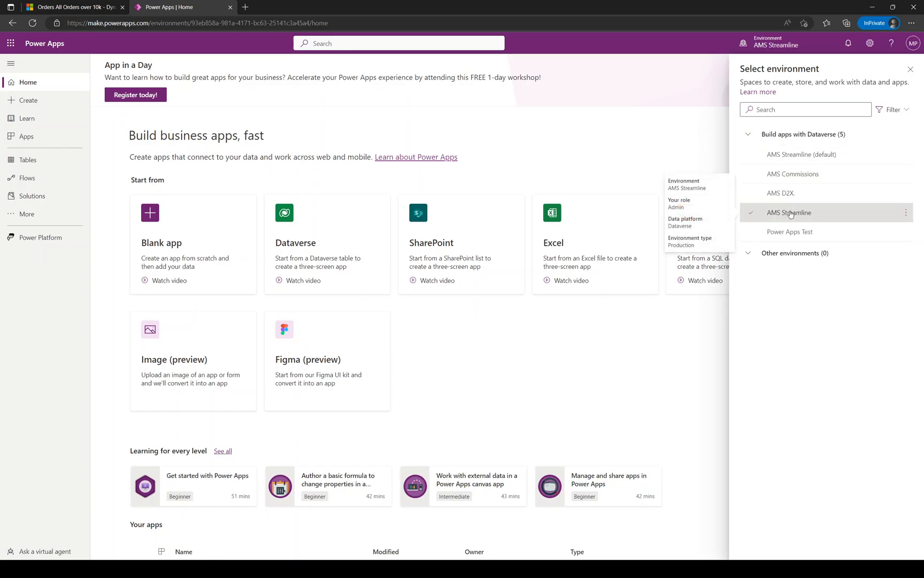
click(910, 69)
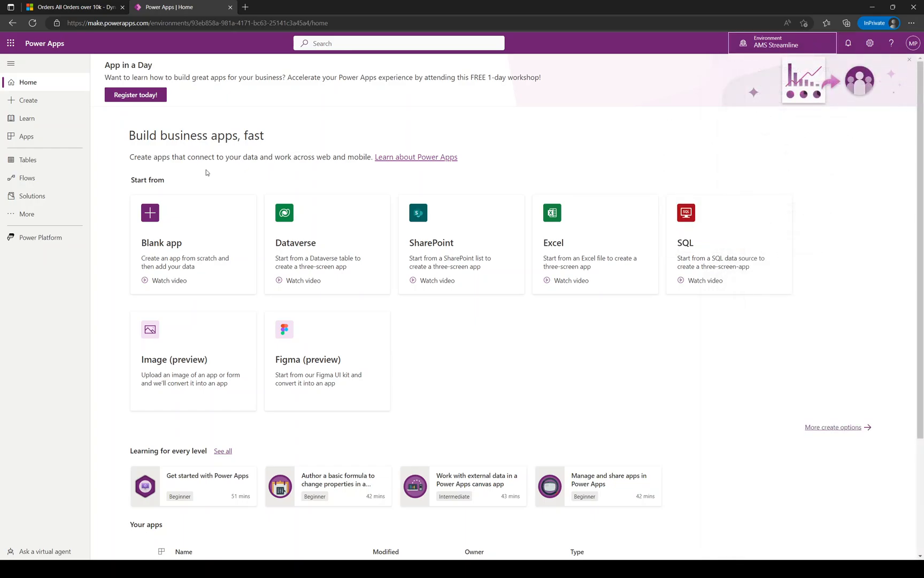
mouse_move(28, 159)
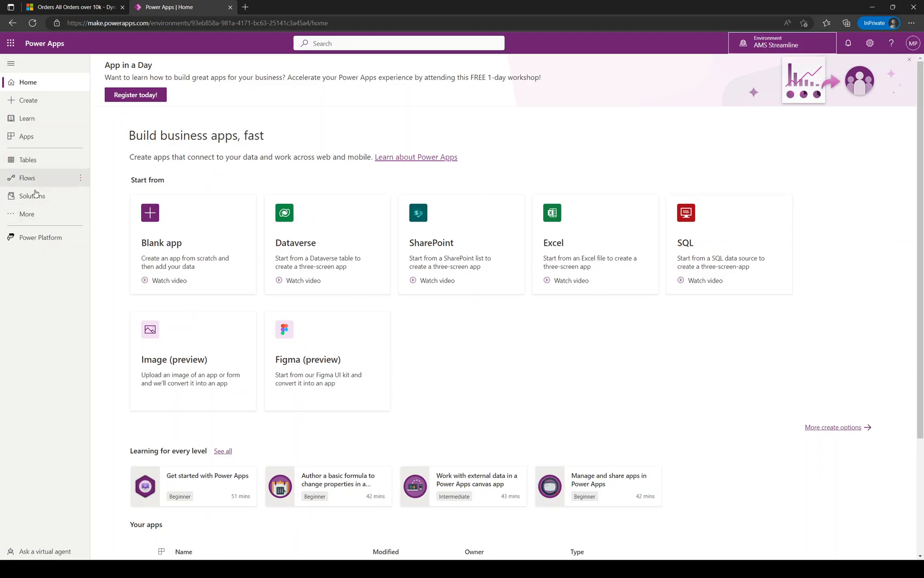
Search Tables for 'order' across all tables to list Order and related tables.
click(27, 213)
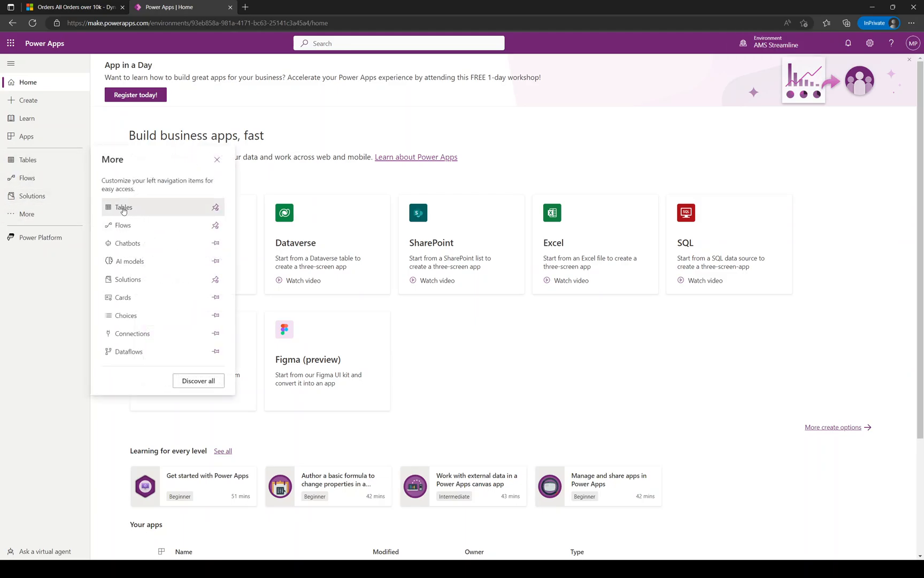
click(124, 207)
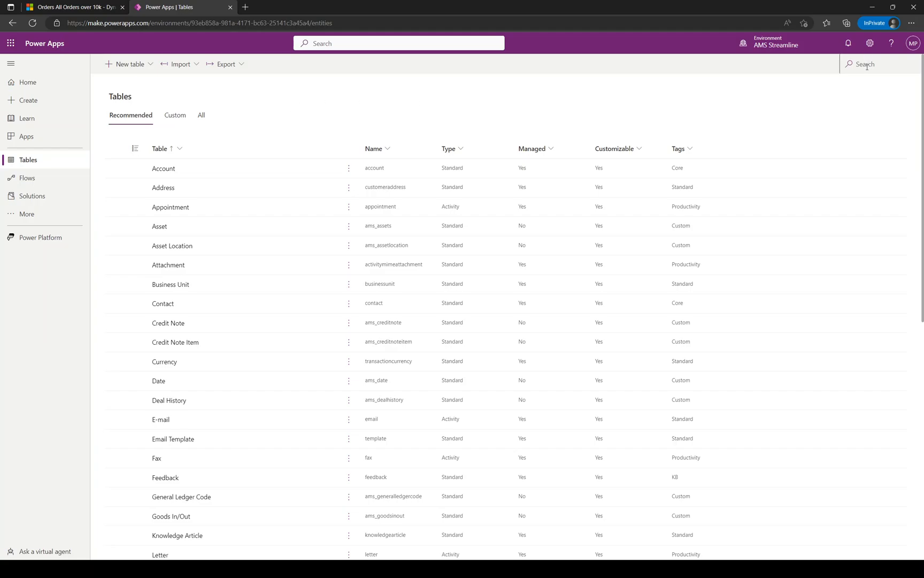
text(order)
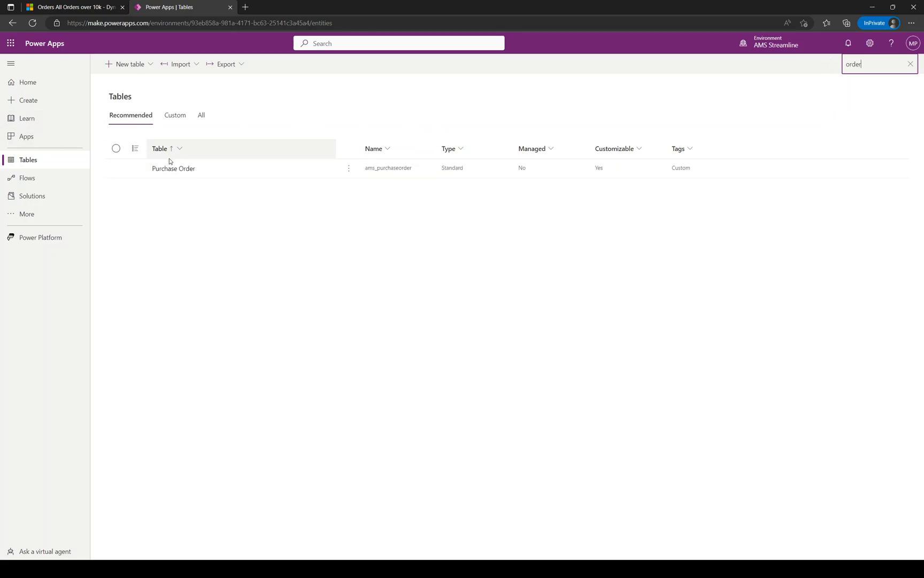
click(201, 115)
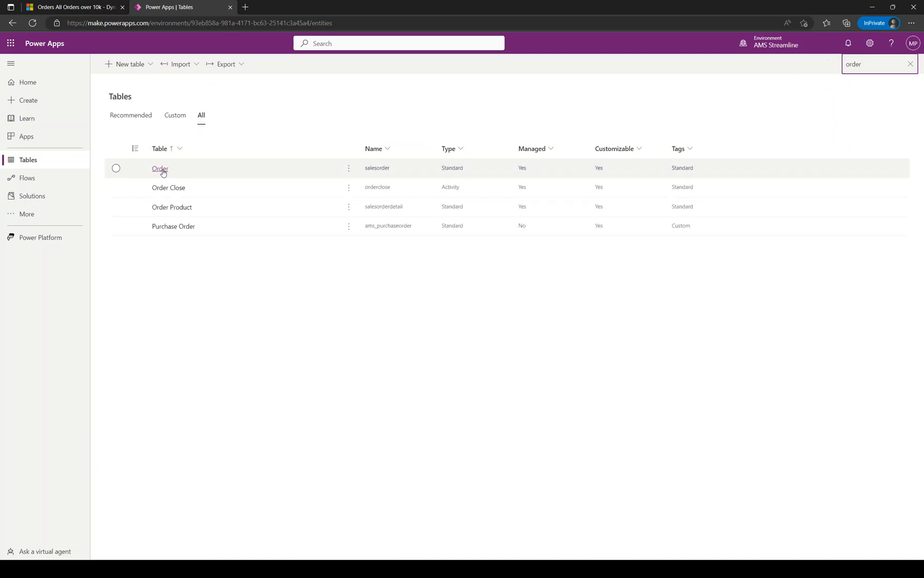
Open the Order table and display its Views list.
click(159, 168)
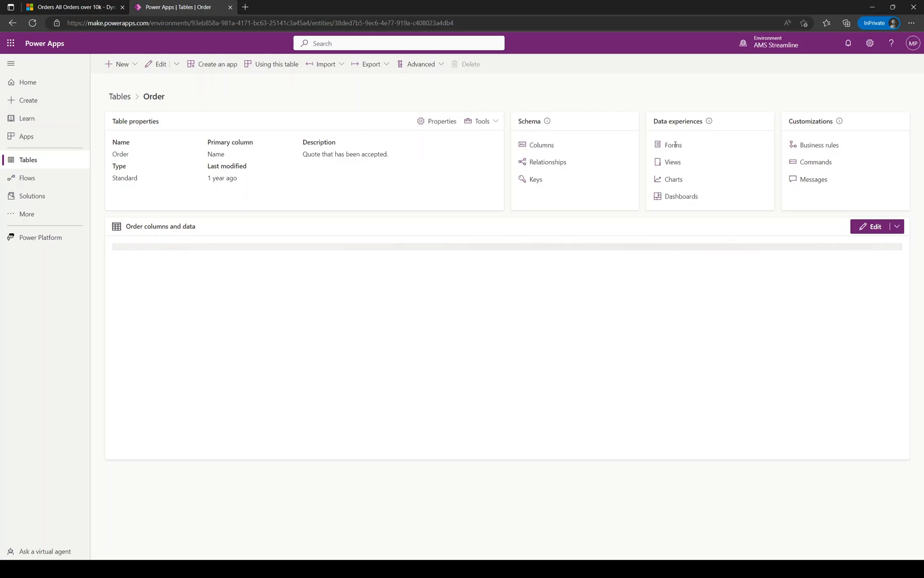
mouse_move(672, 165)
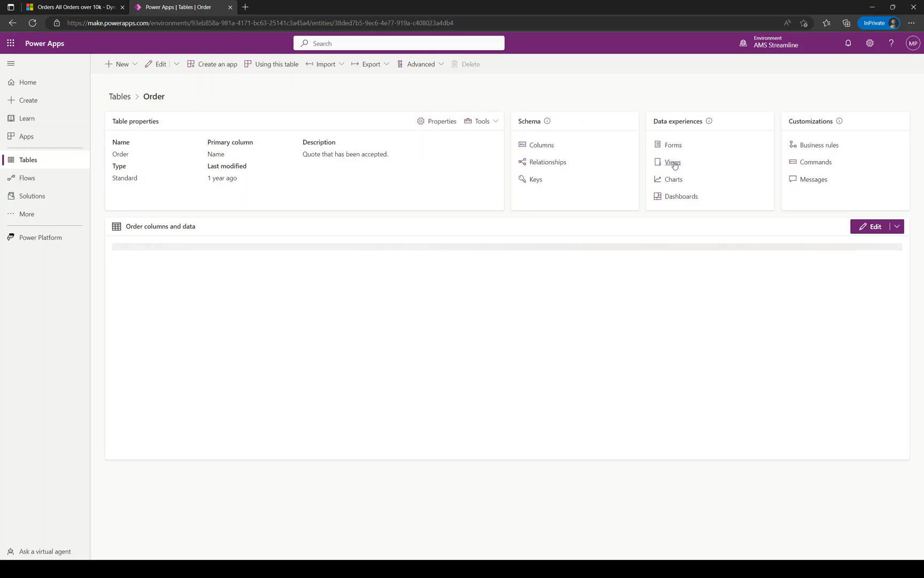
click(672, 162)
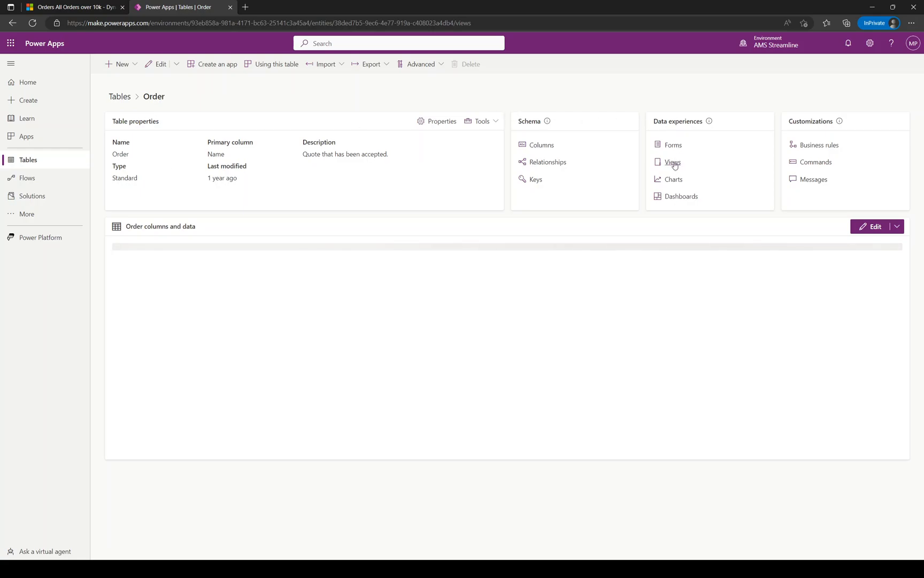
click(671, 162)
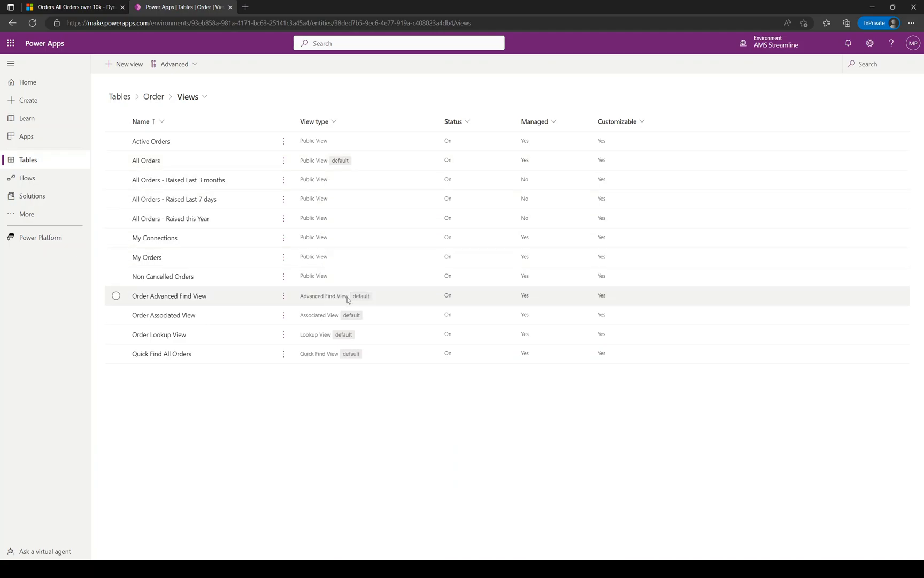
mouse_move(329, 318)
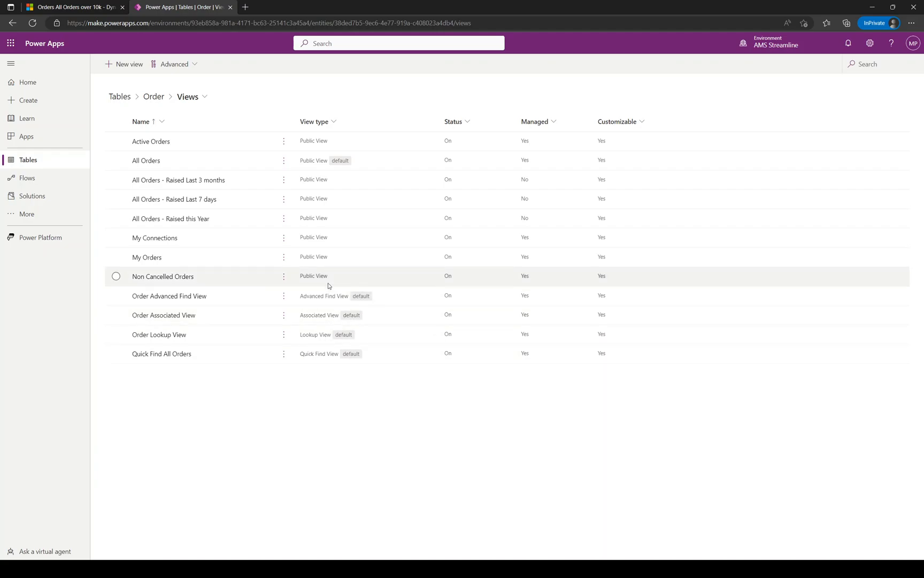
mouse_move(302, 219)
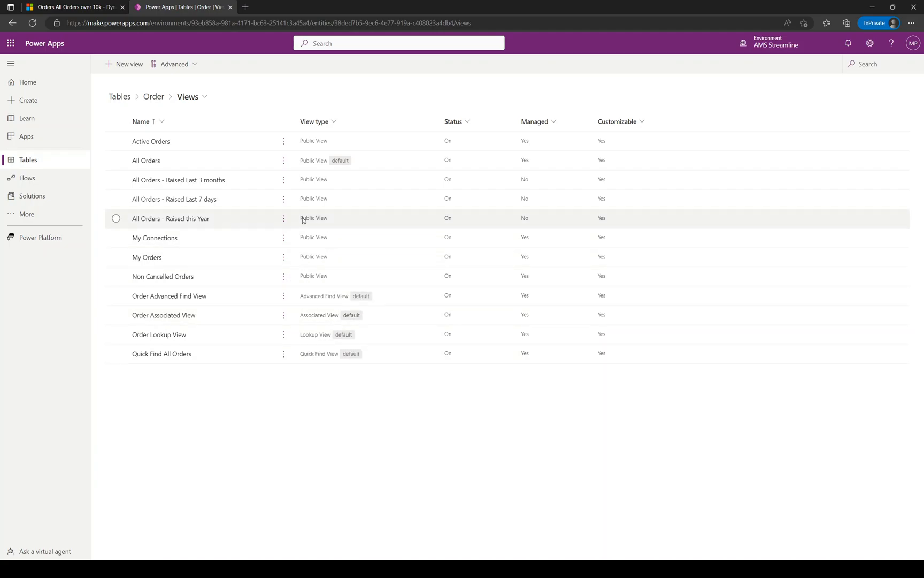
mouse_move(146, 164)
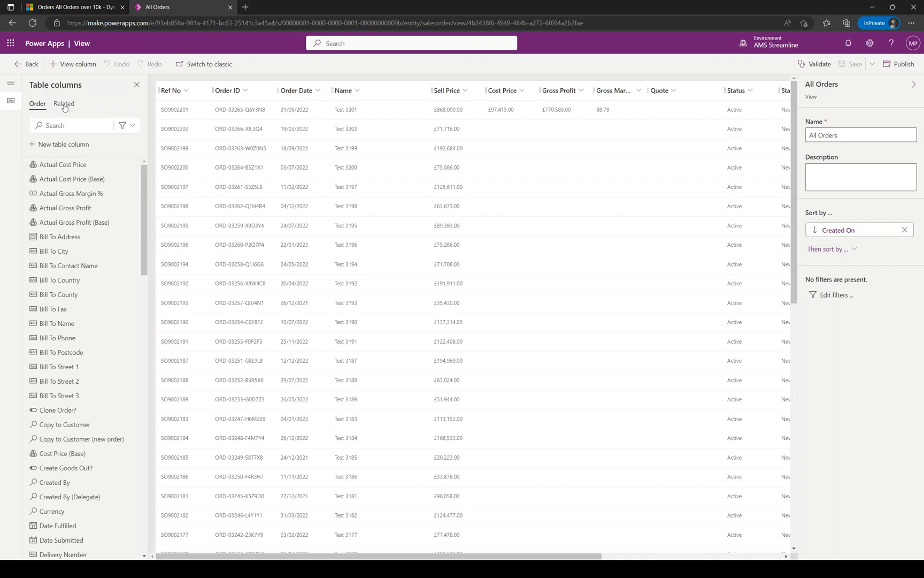
mouse_move(120, 156)
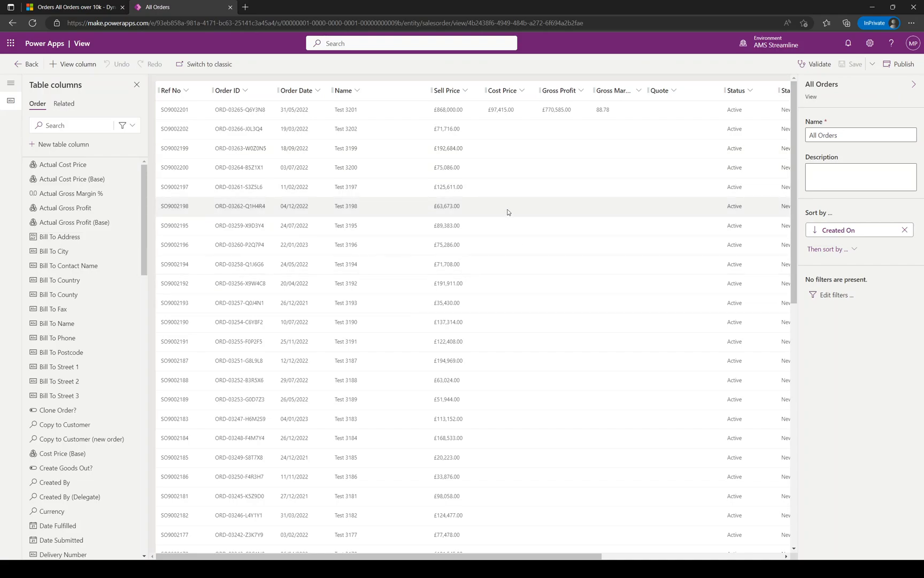
mouse_move(379, 145)
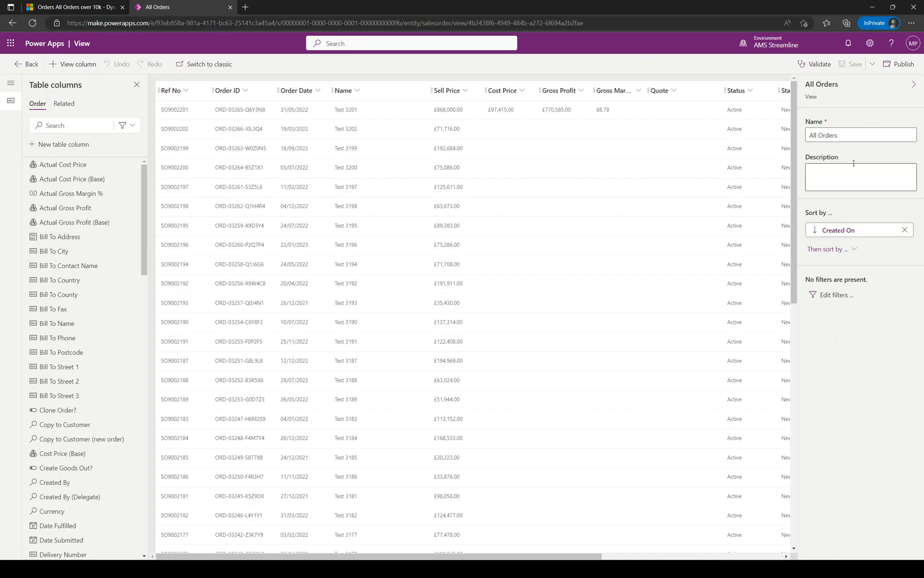
Edit the view name to 'All Orders.' and reveal the Save As option.
click(860, 135)
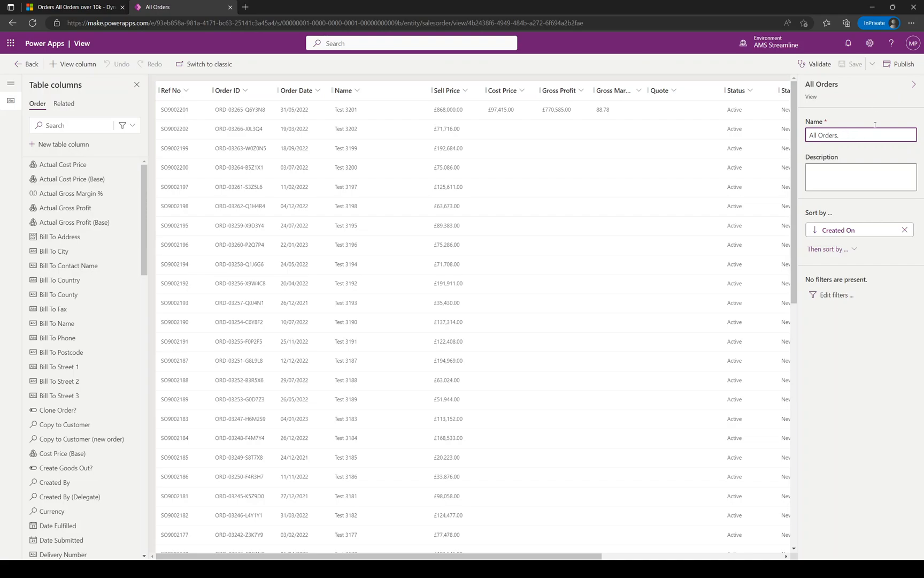
click(873, 64)
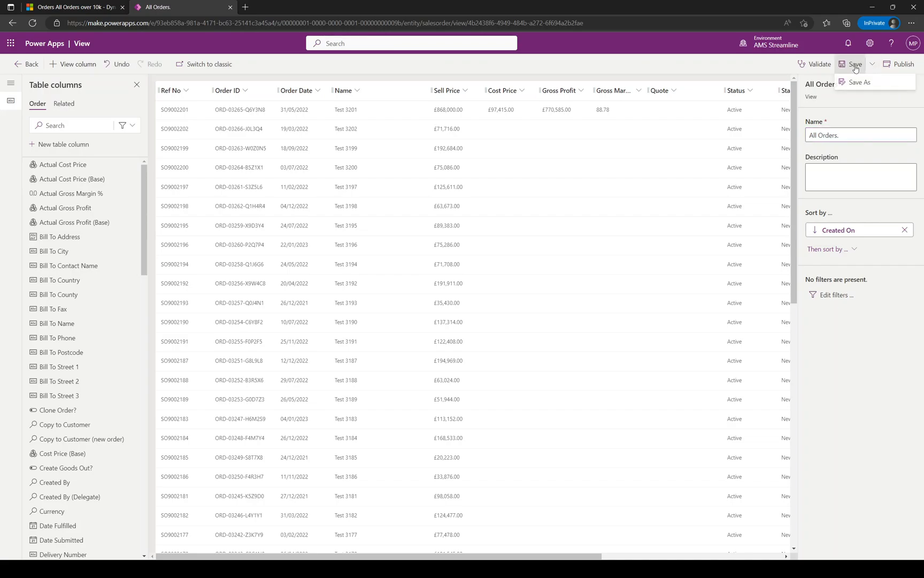
mouse_move(870, 85)
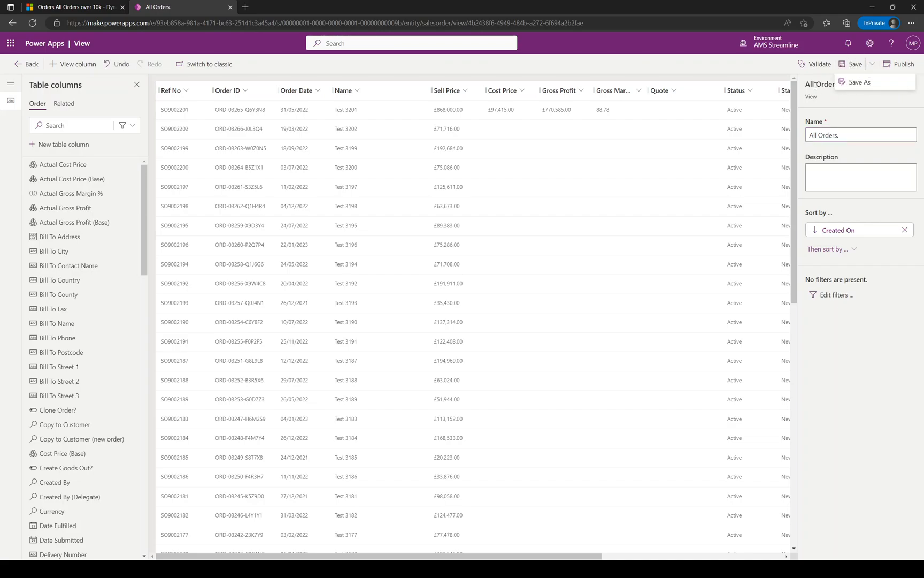
click(859, 134)
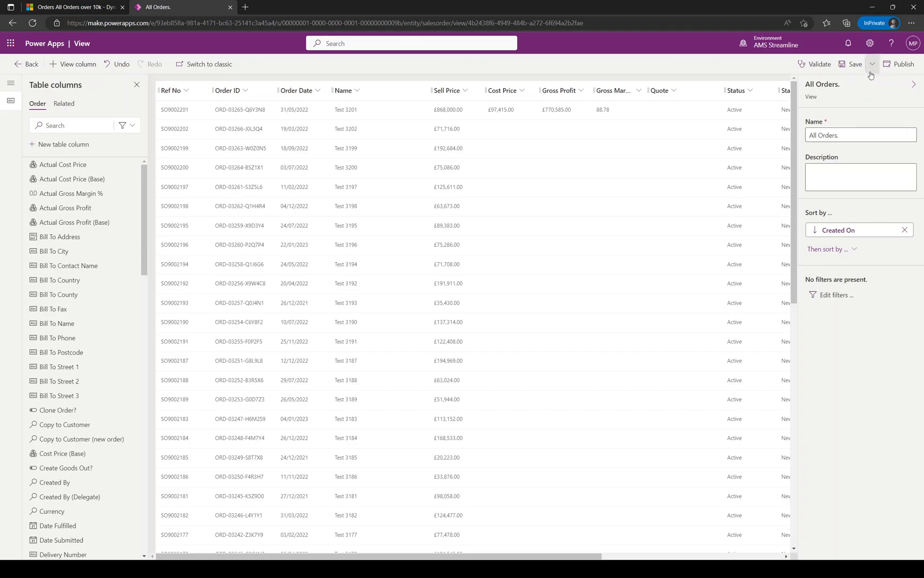
mouse_move(871, 75)
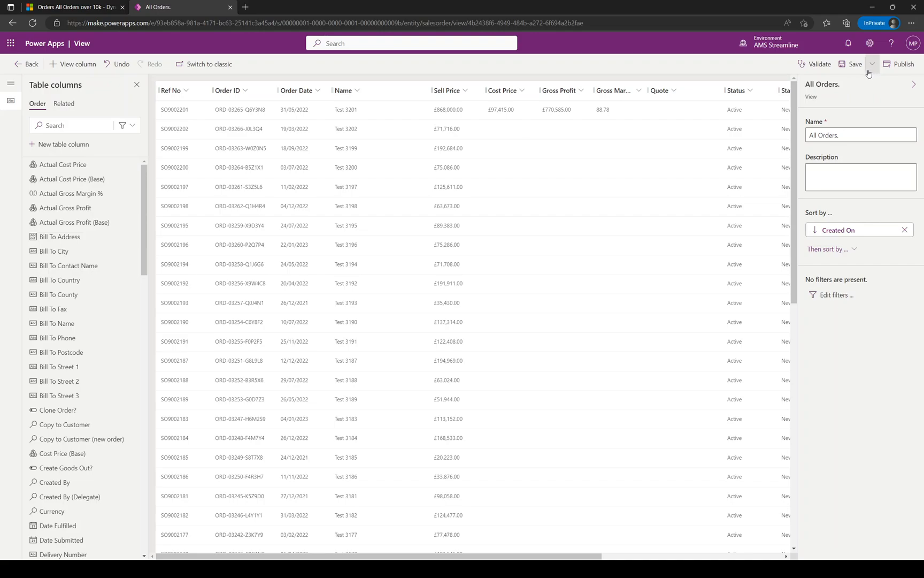
click(873, 64)
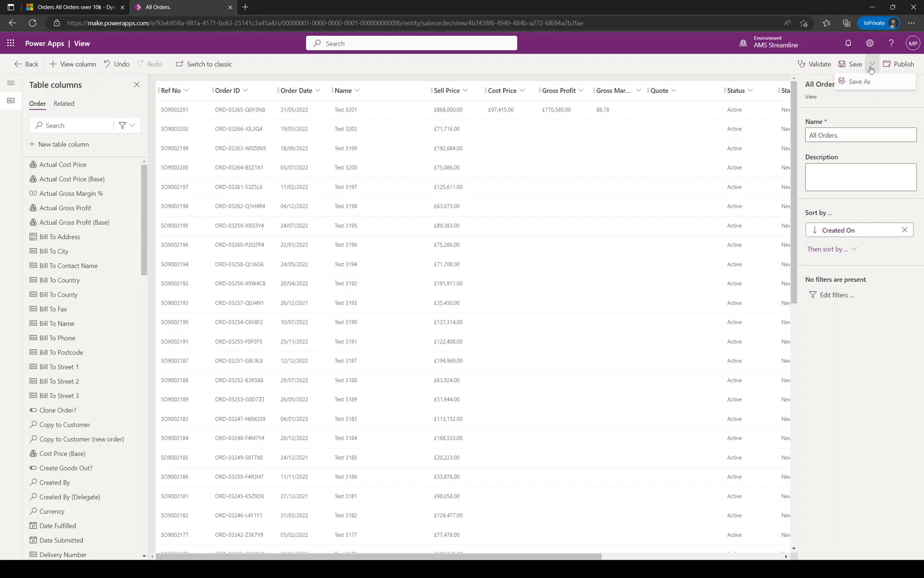
Save the view as a new copy named 'All Orders Over 100k'.
click(859, 81)
text(All Orders Over)
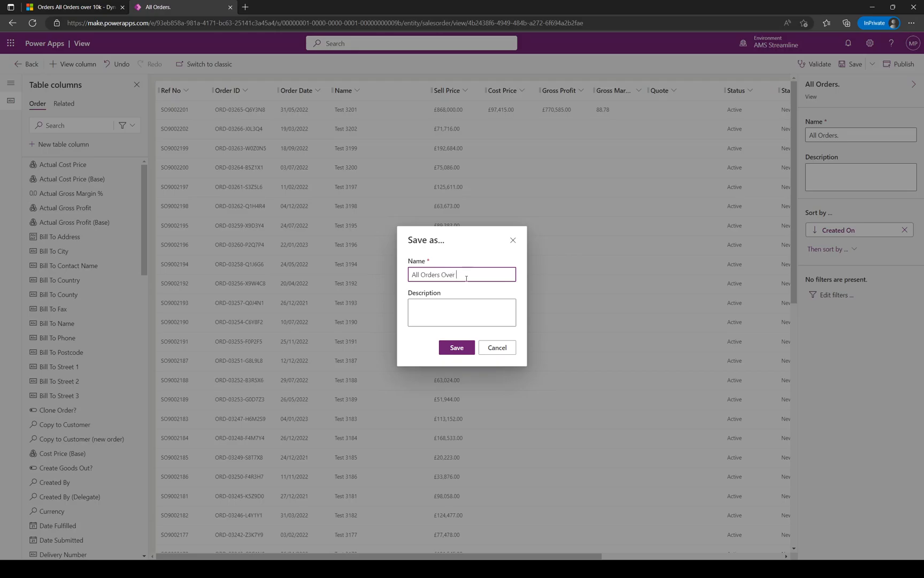
text(100k)
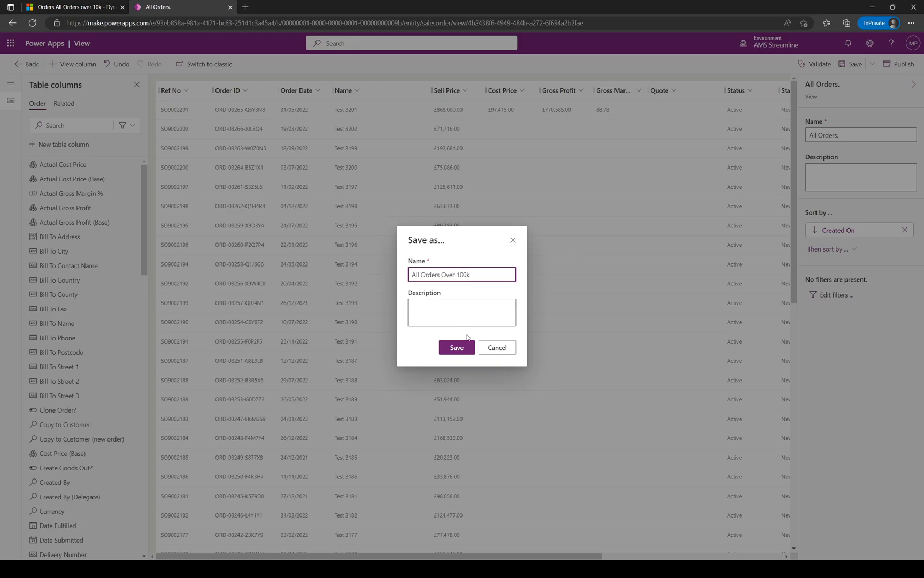
click(457, 347)
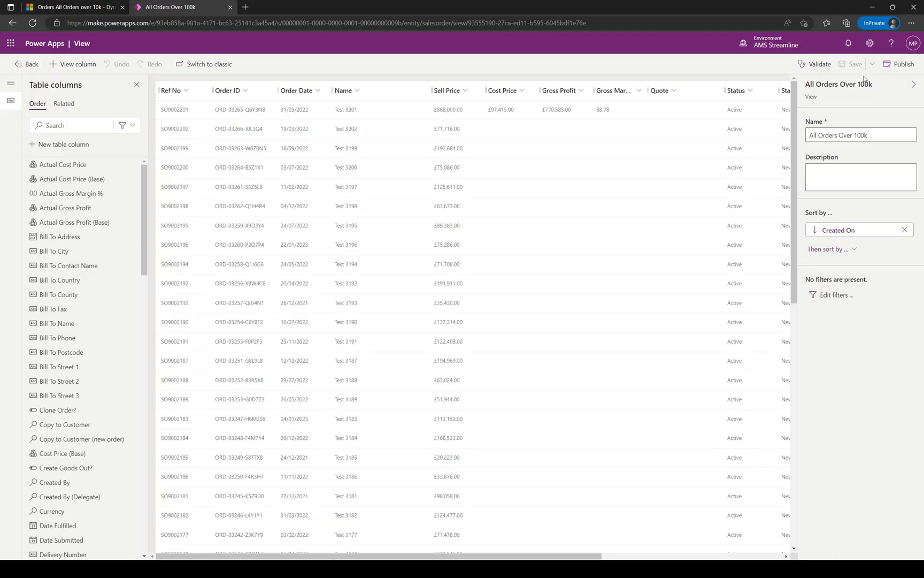
double_click(837, 83)
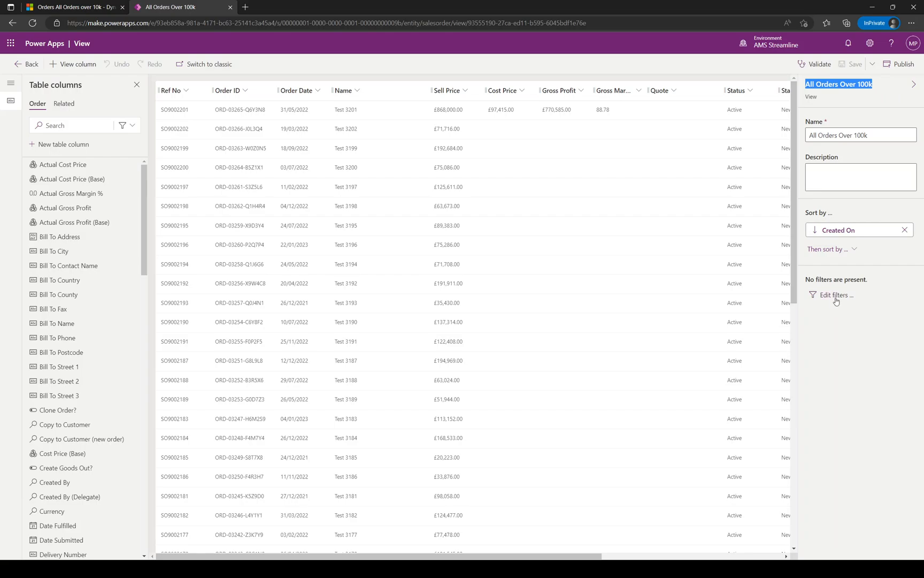
Add a filter row: Sell Price is greater than 100,000.
click(834, 294)
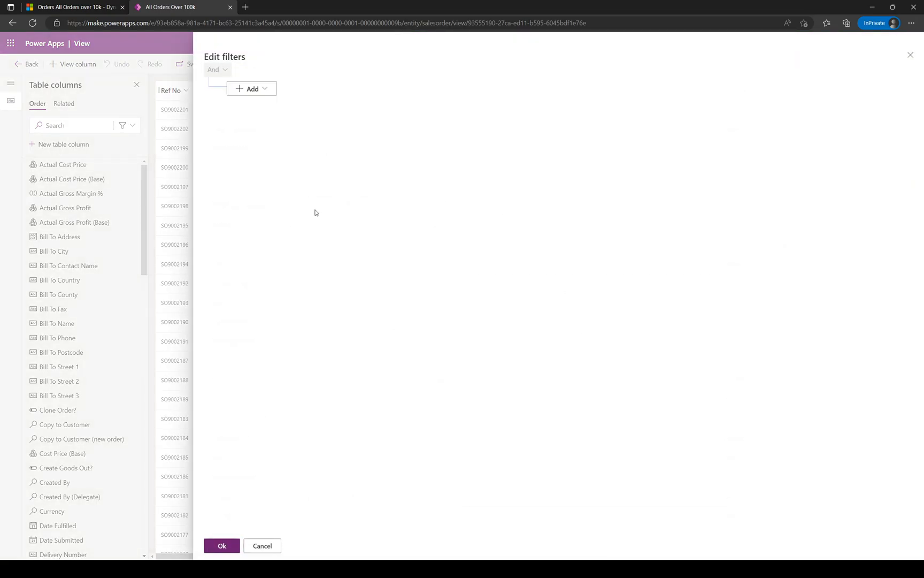
click(252, 88)
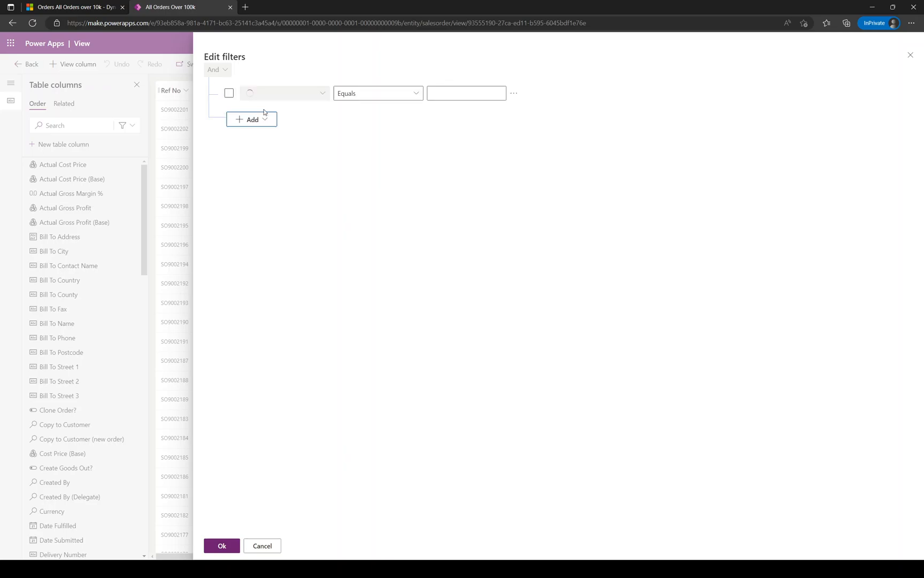
click(282, 93)
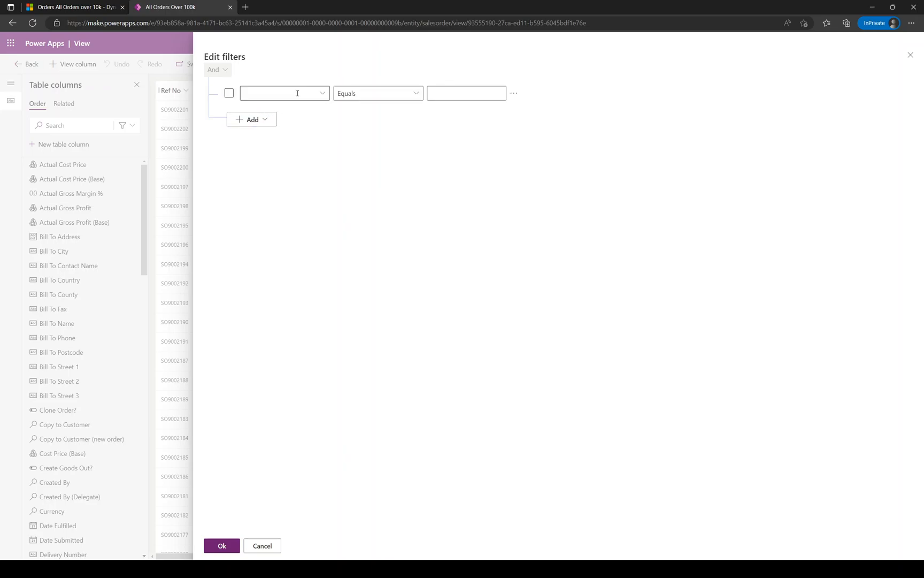
click(284, 93)
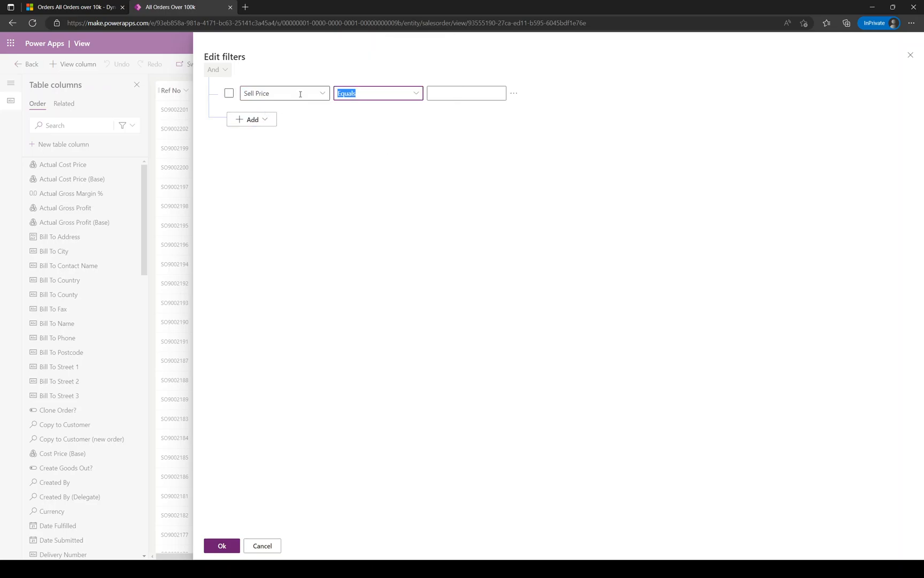
click(416, 93)
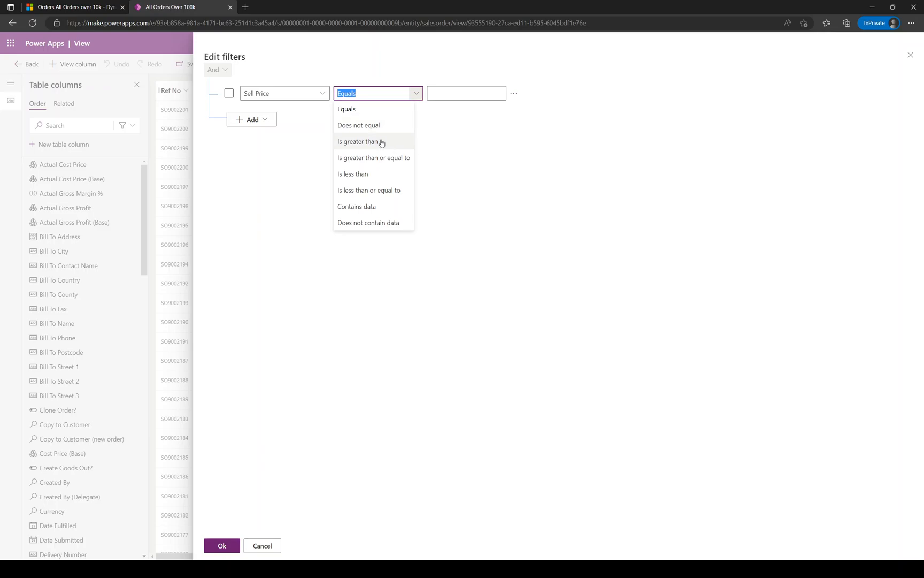
click(360, 141)
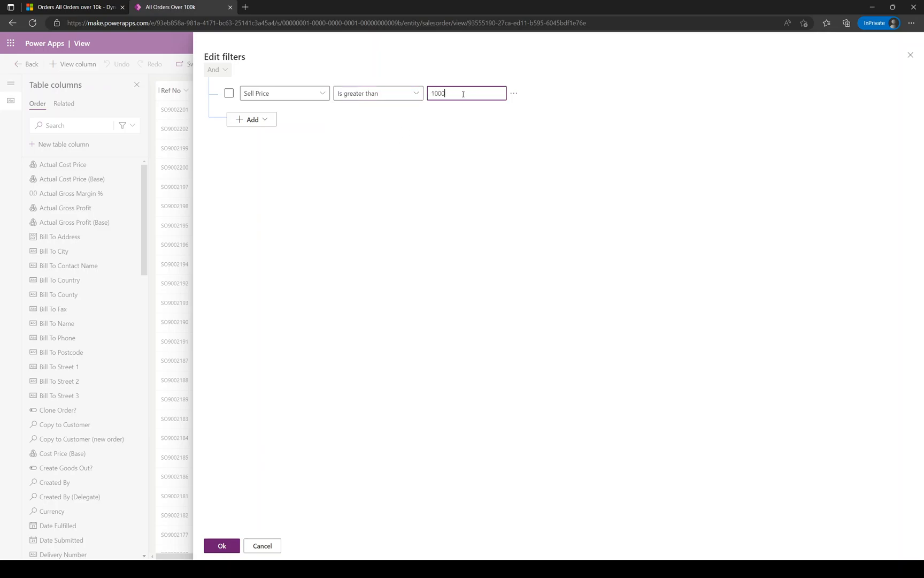
text(100,000)
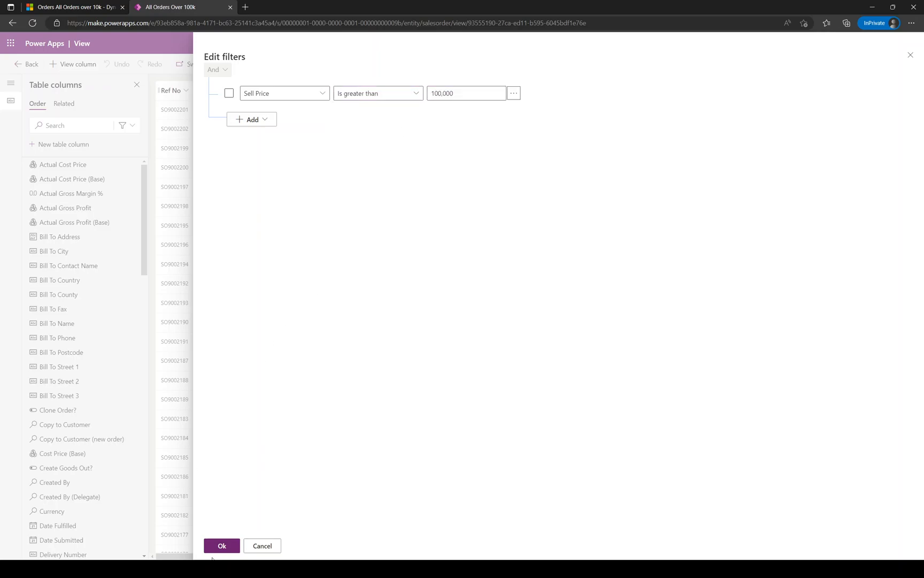
click(222, 545)
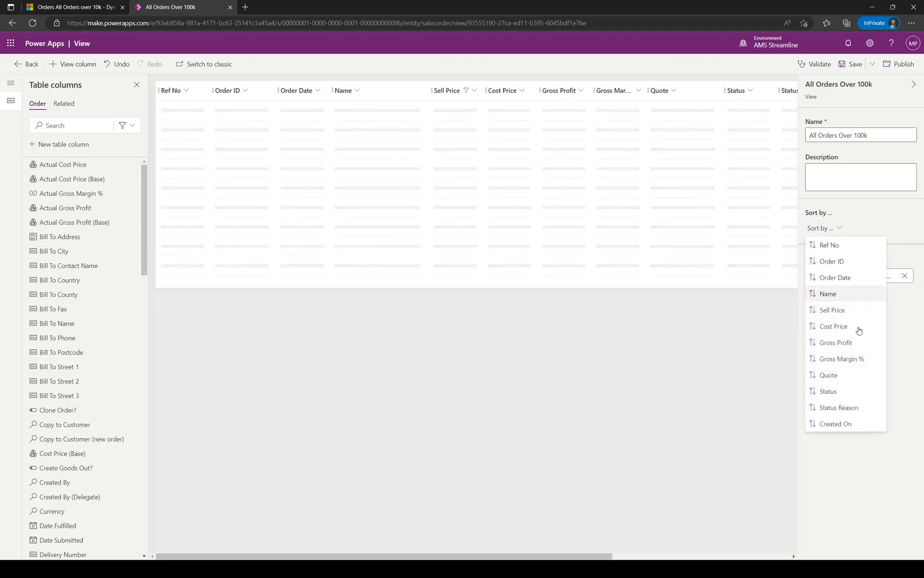
Set Sort by to Sell Price, descending.
click(832, 309)
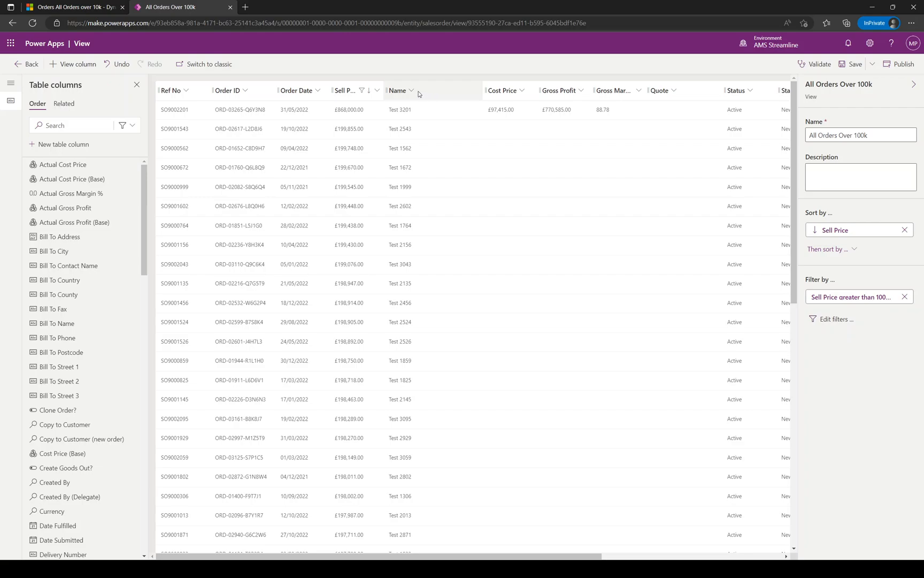
click(411, 90)
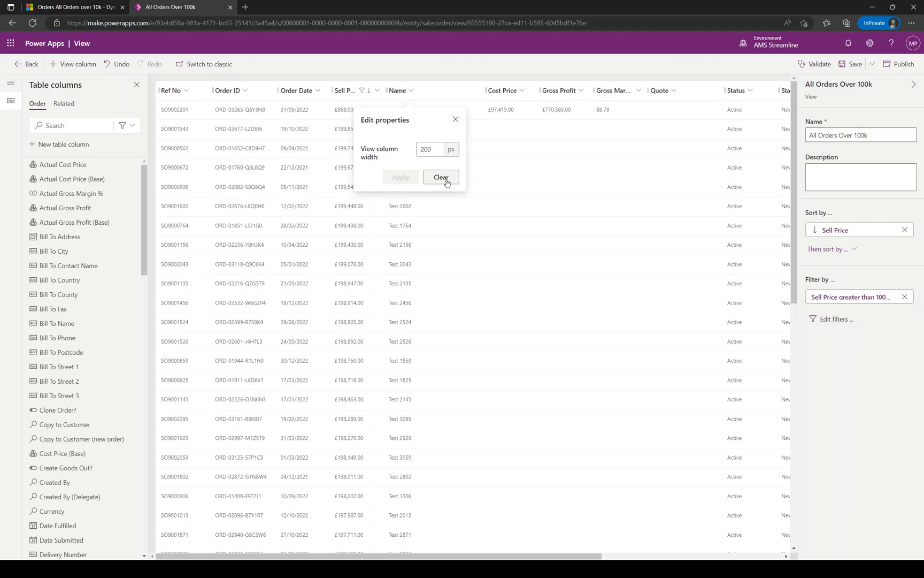
click(441, 178)
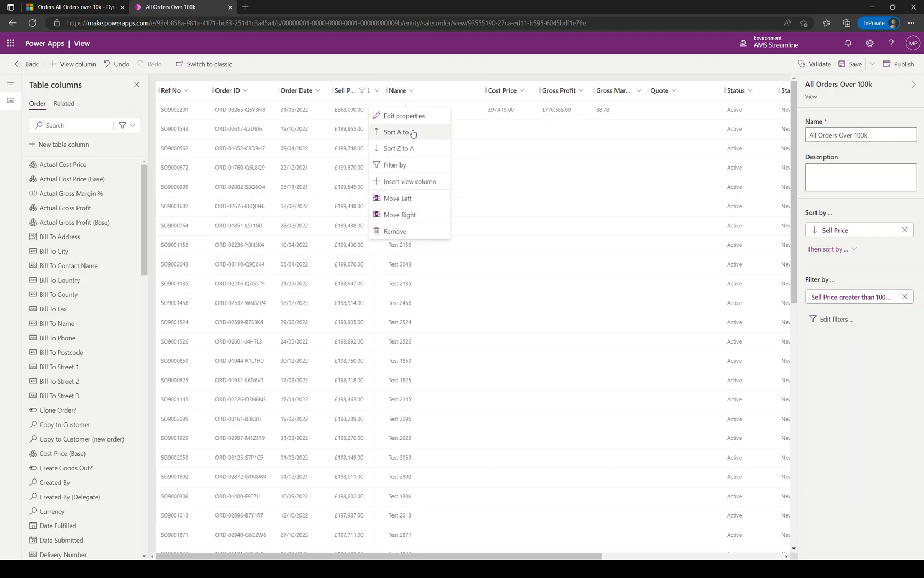
mouse_move(414, 132)
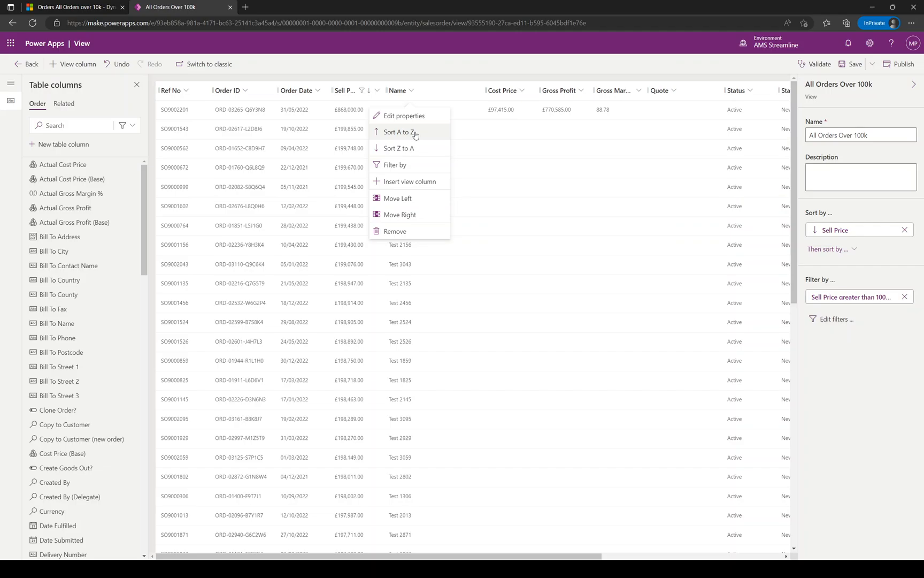
click(400, 132)
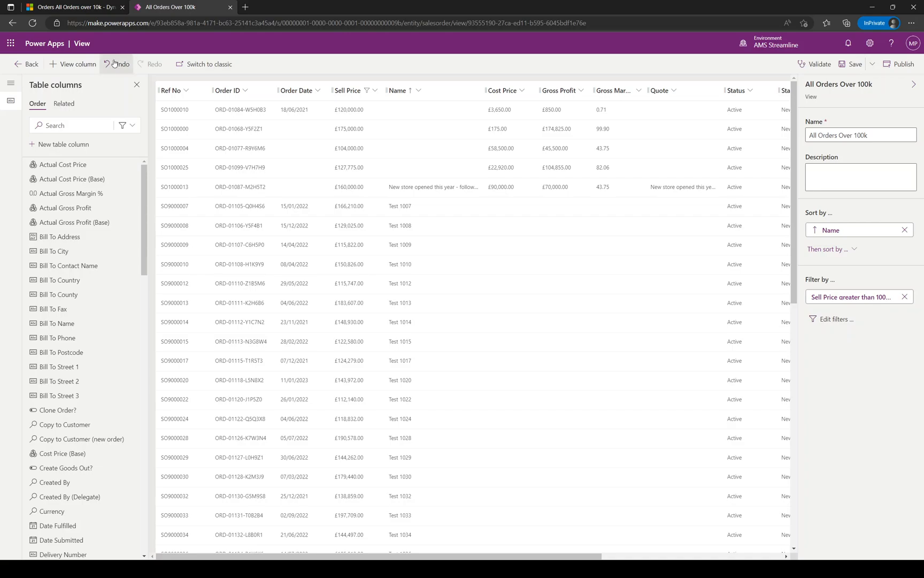
click(343, 90)
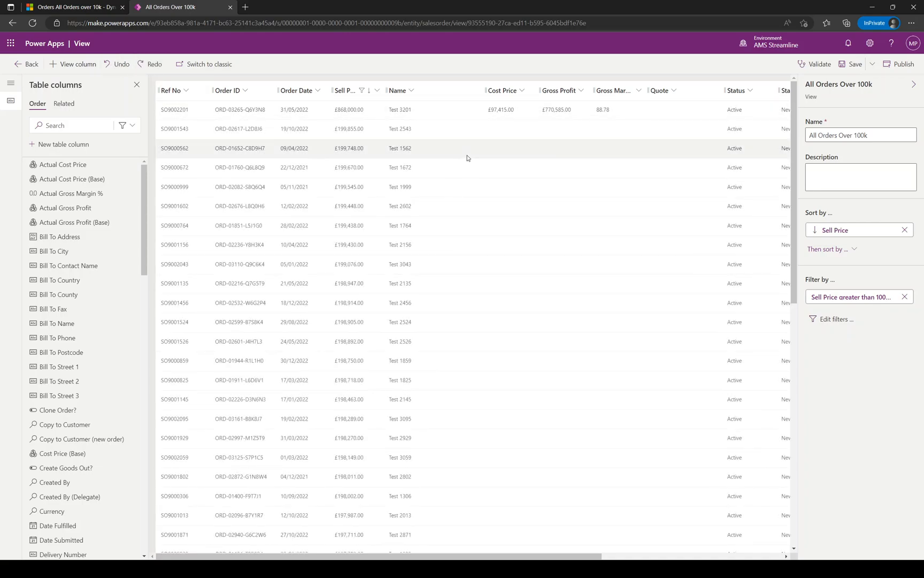
click(410, 90)
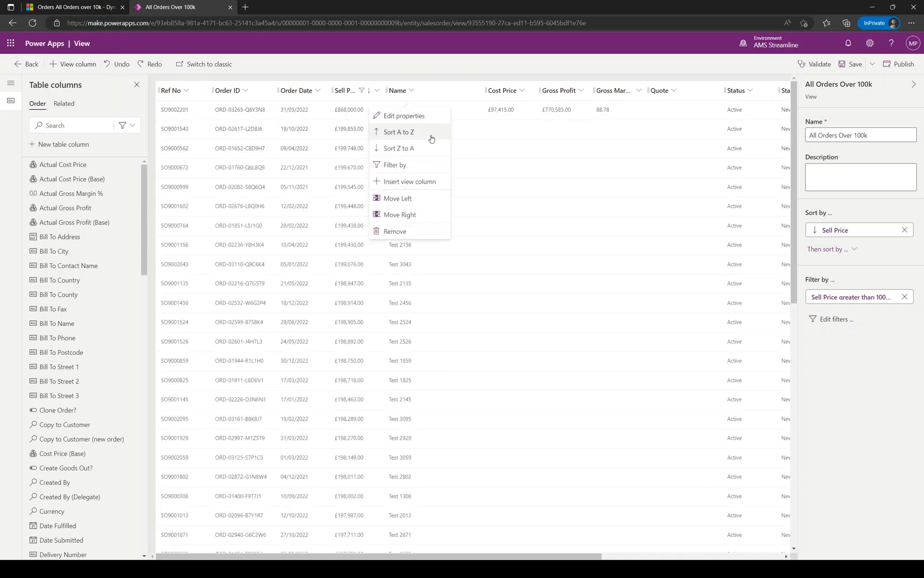
mouse_move(398, 202)
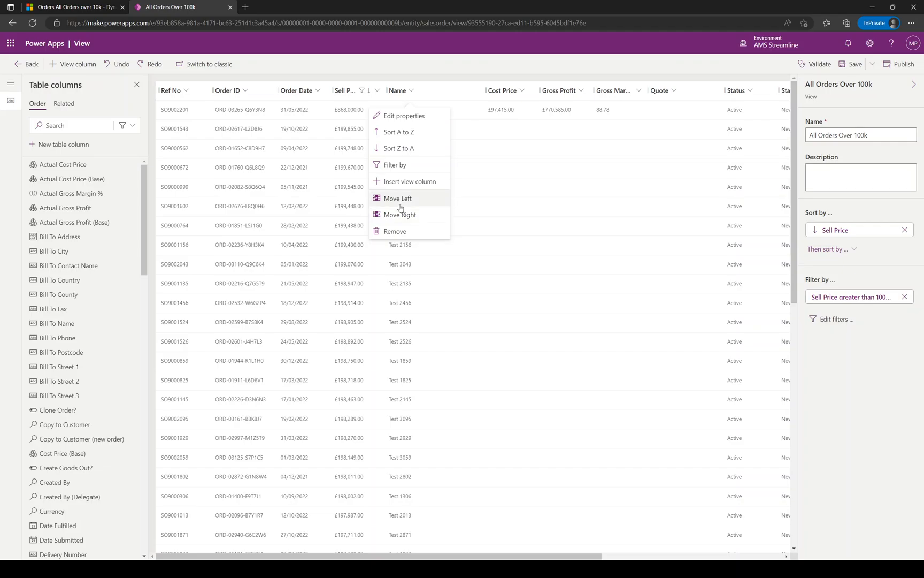
mouse_move(411, 184)
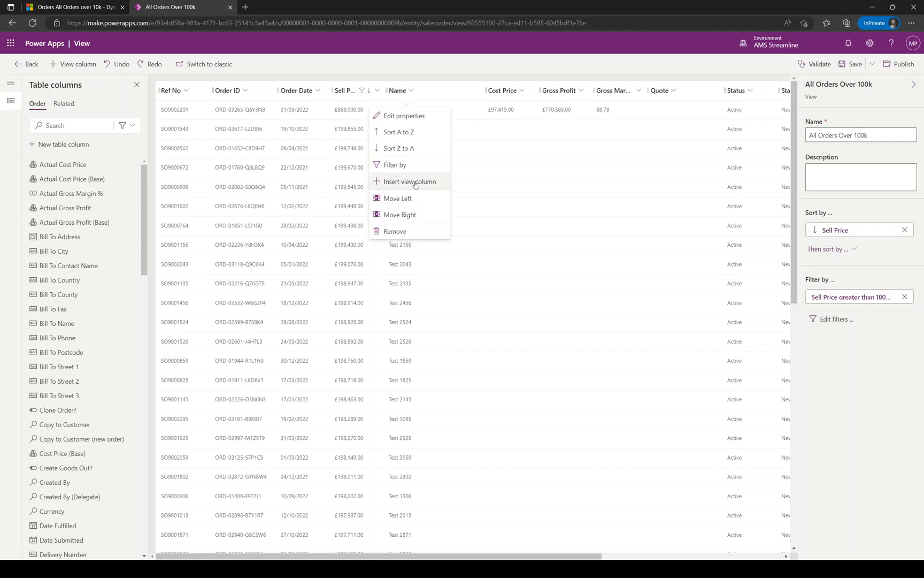
Insert the Bill To City column into the view.
click(408, 180)
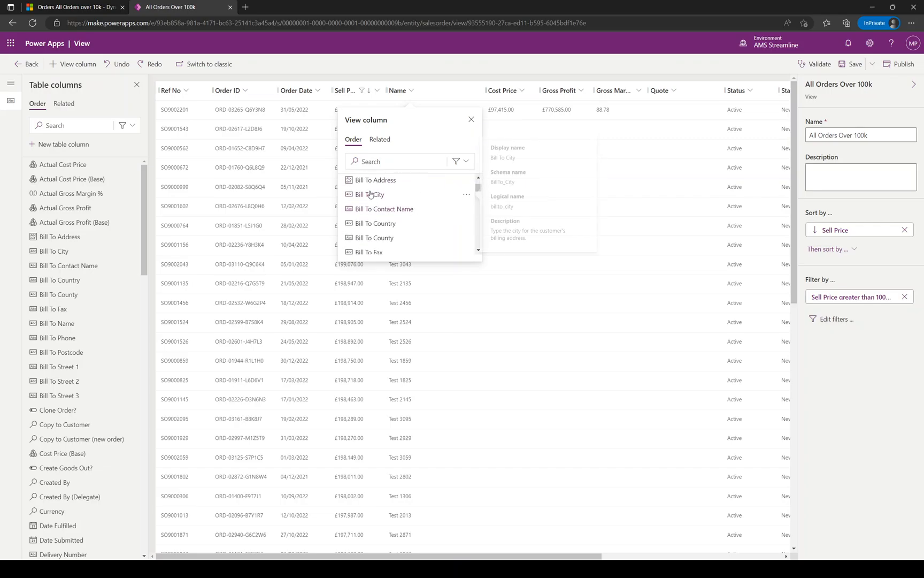
click(370, 195)
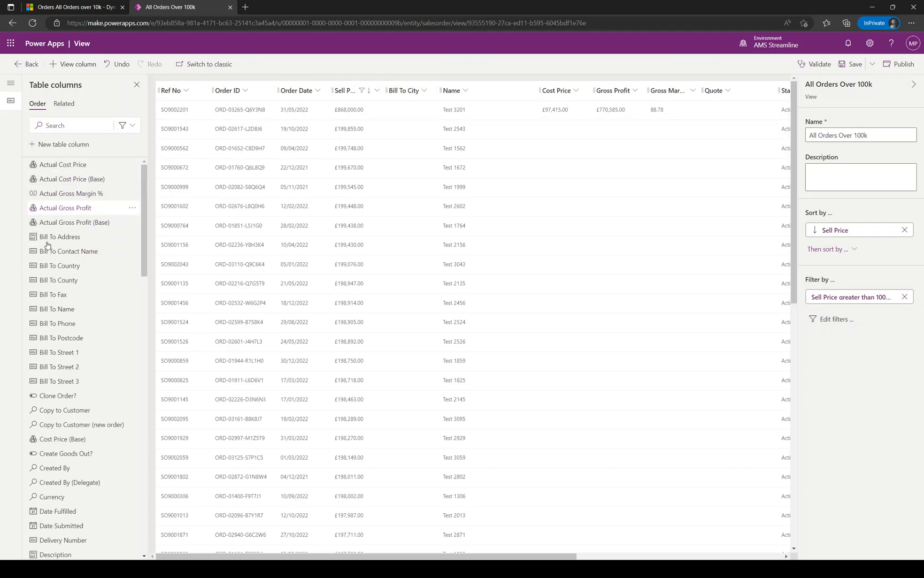
mouse_move(58, 352)
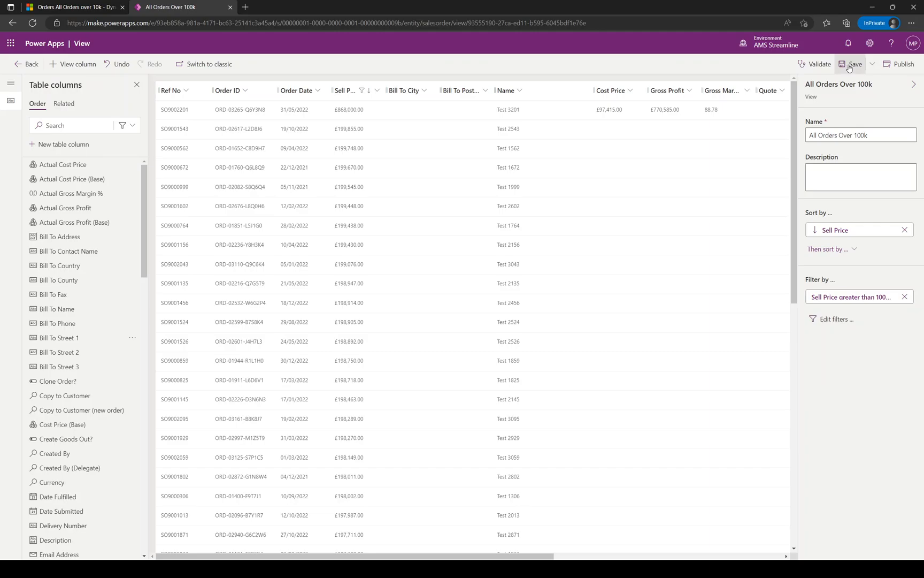
Save the All Orders Over 100k view changes and publish them.
click(853, 64)
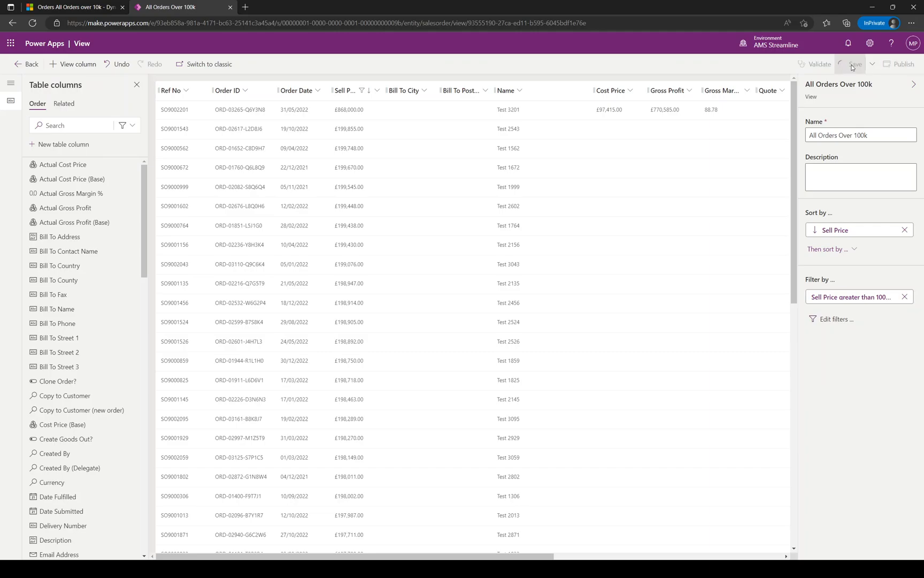
click(854, 64)
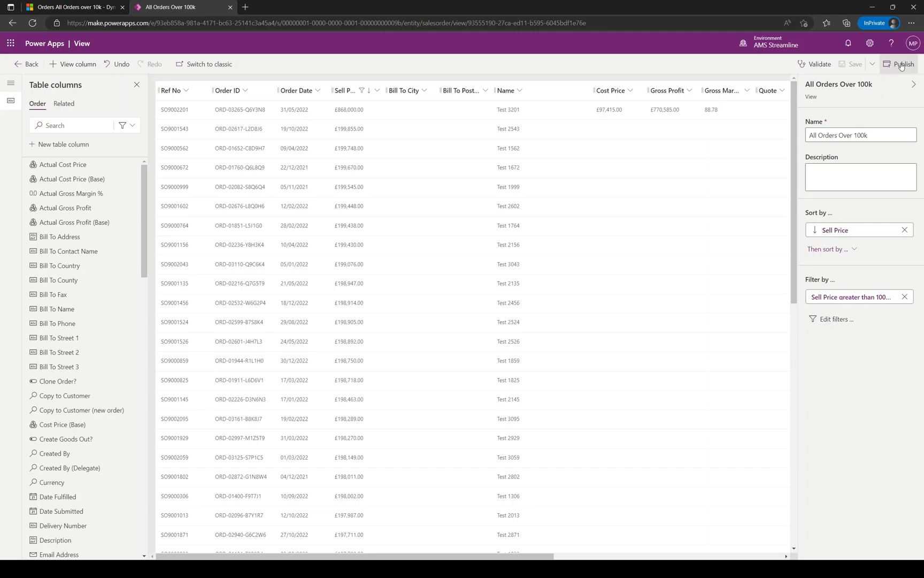
click(902, 64)
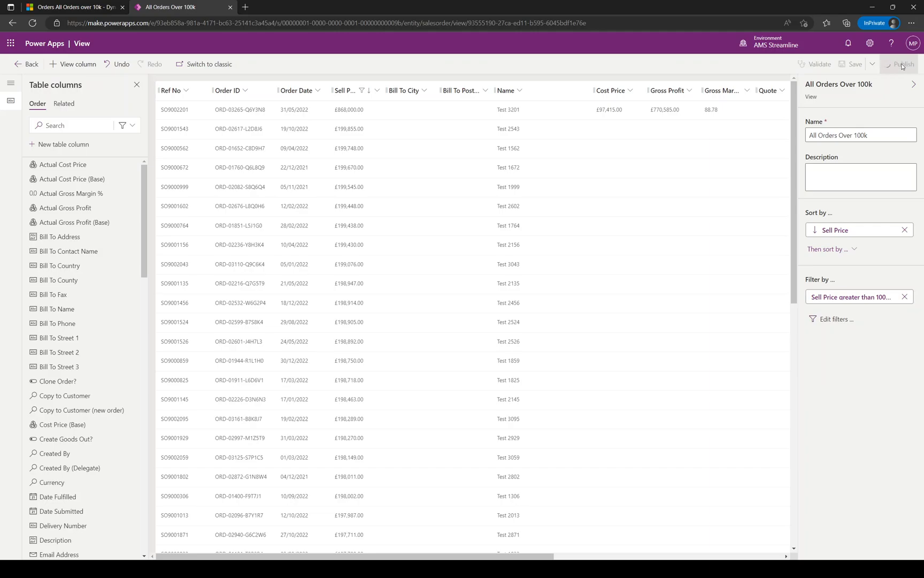
click(902, 63)
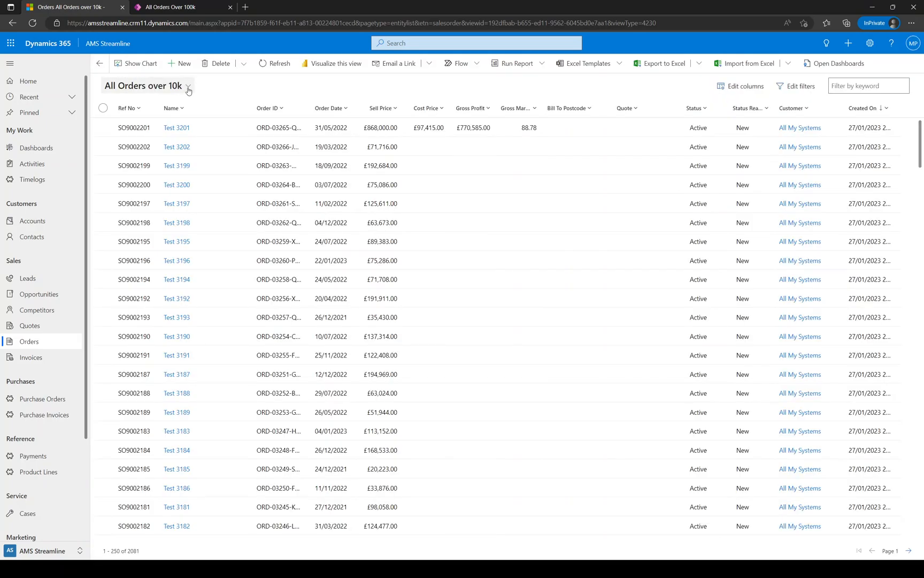
Switch the Dynamics 365 Orders list to the All Orders Over 100k view.
click(187, 85)
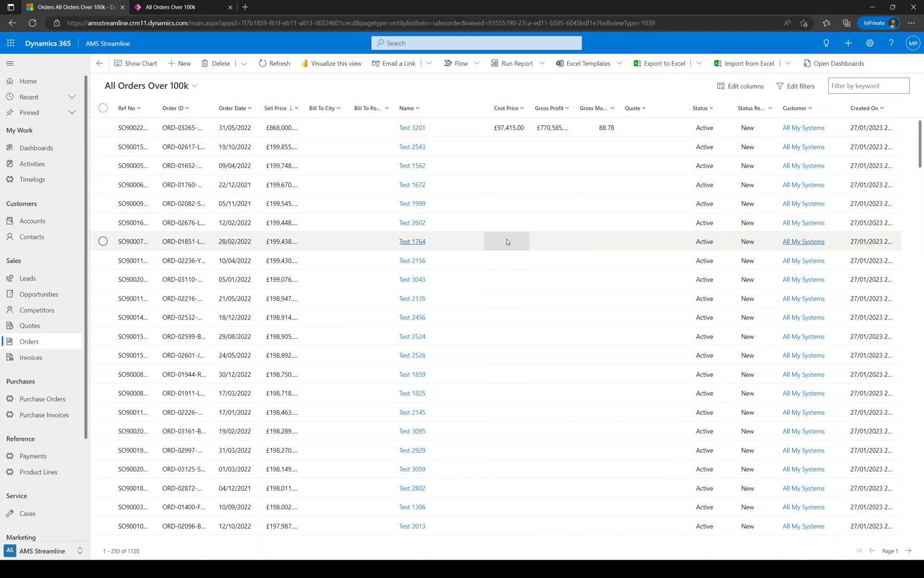
mouse_move(522, 275)
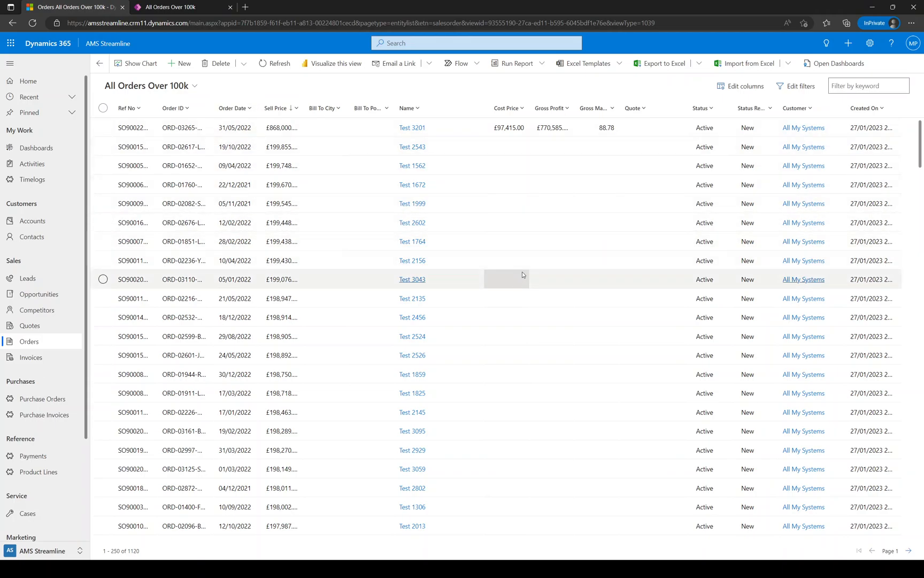
mouse_move(353, 152)
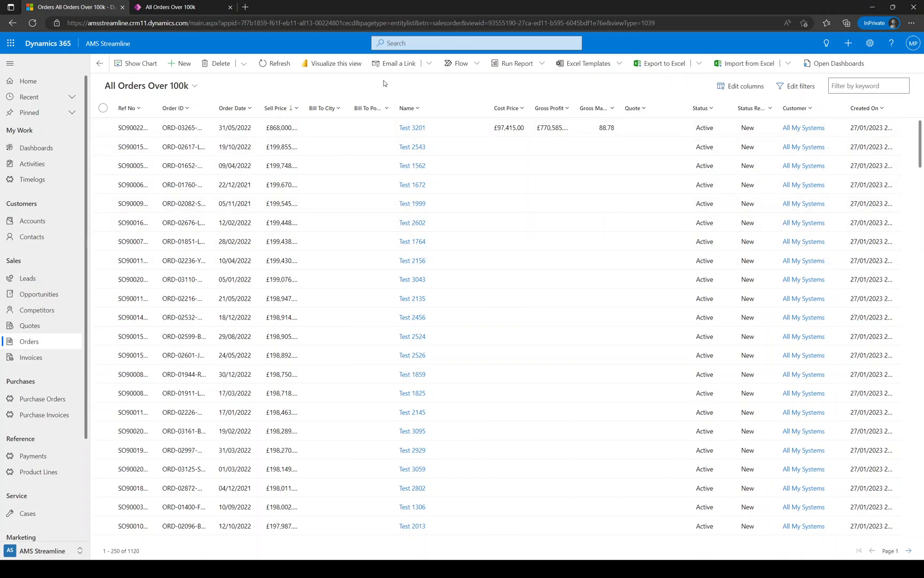
mouse_move(383, 82)
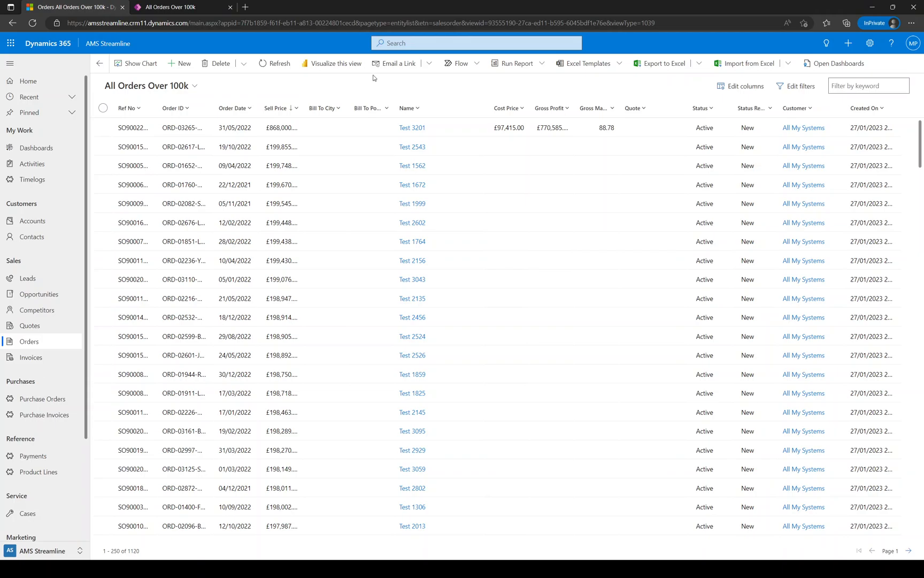